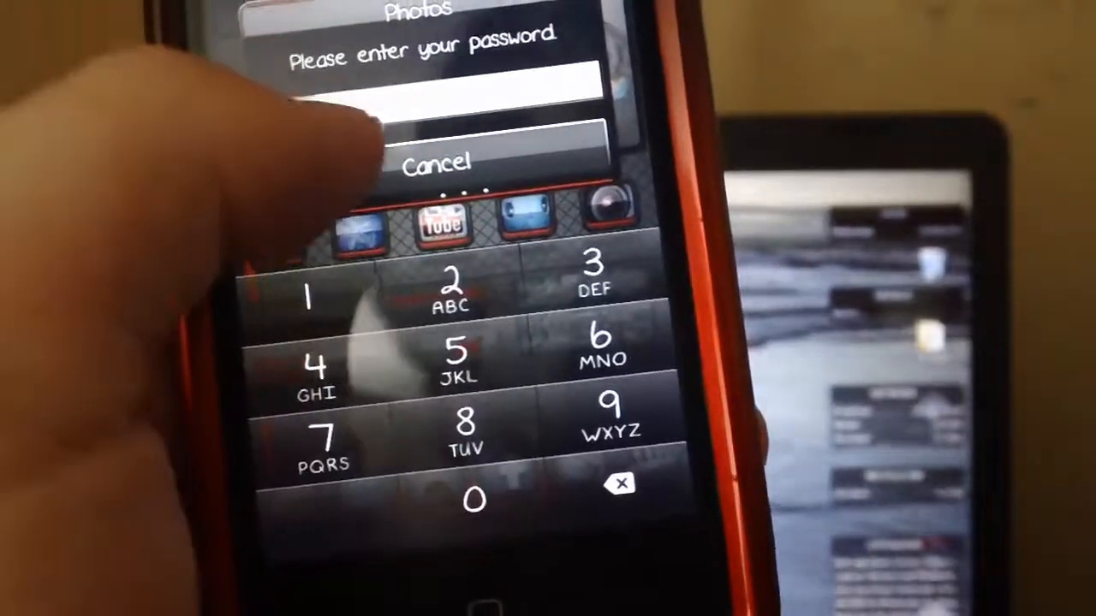
Step: Cancel the Photos password prompt and return to the home screen
{"action": "left_click", "coordinate": [438, 164]}
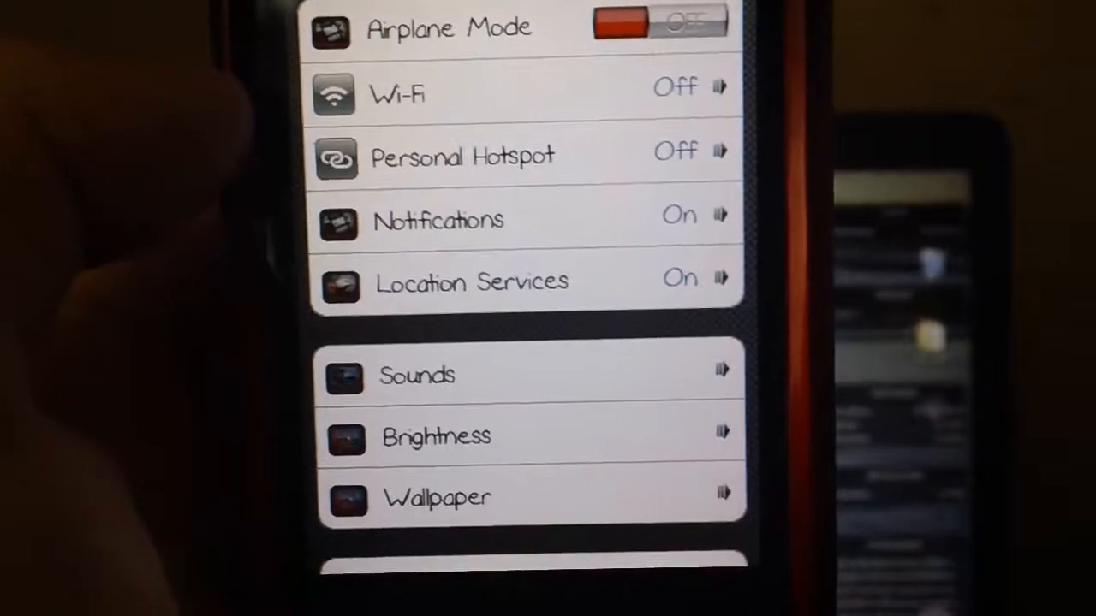
Step: Scroll down the Settings list to reach the Lockdown Pro entry
{"action": "scroll", "scroll_direction": "down", "scroll_amount": 3}
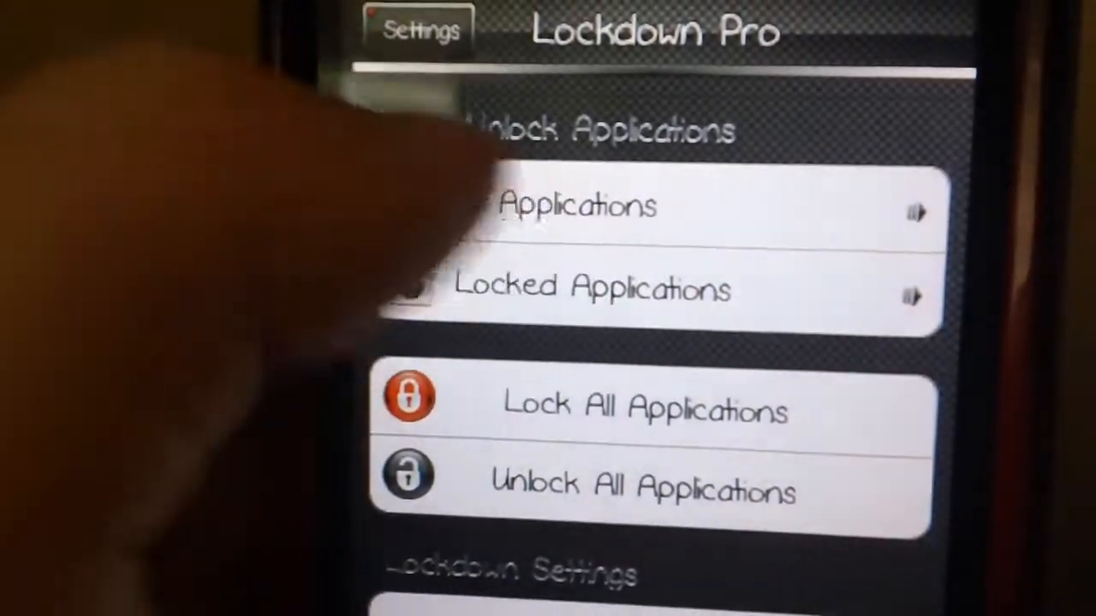
{"action": "left_click", "coordinate": [582, 209]}
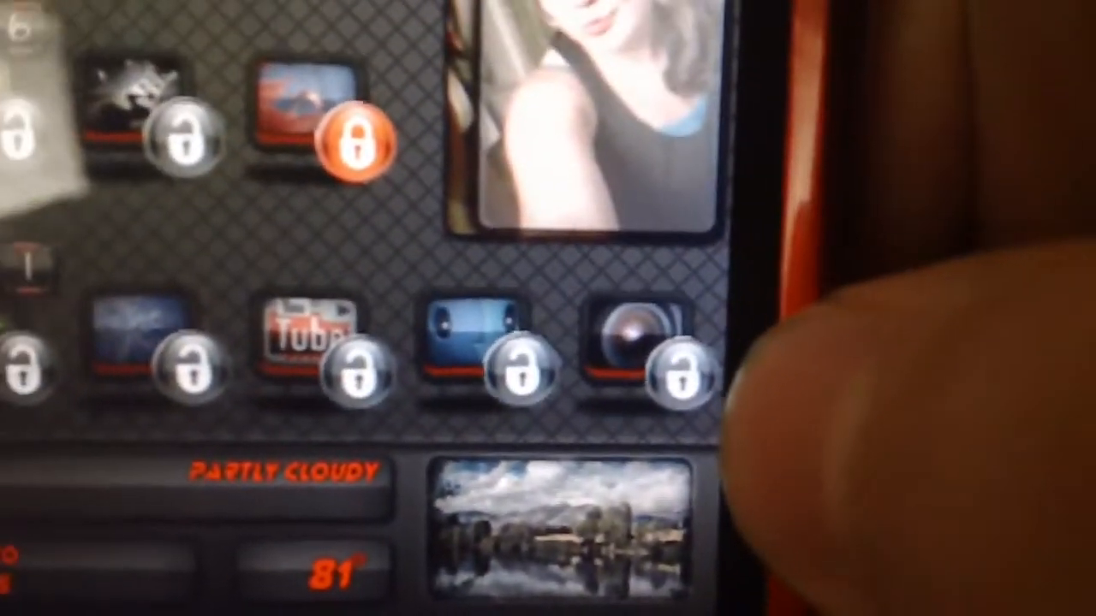
Step: Launch the lock-badged Camera app so its password prompt appears
{"action": "left_click", "coordinate": [630, 359]}
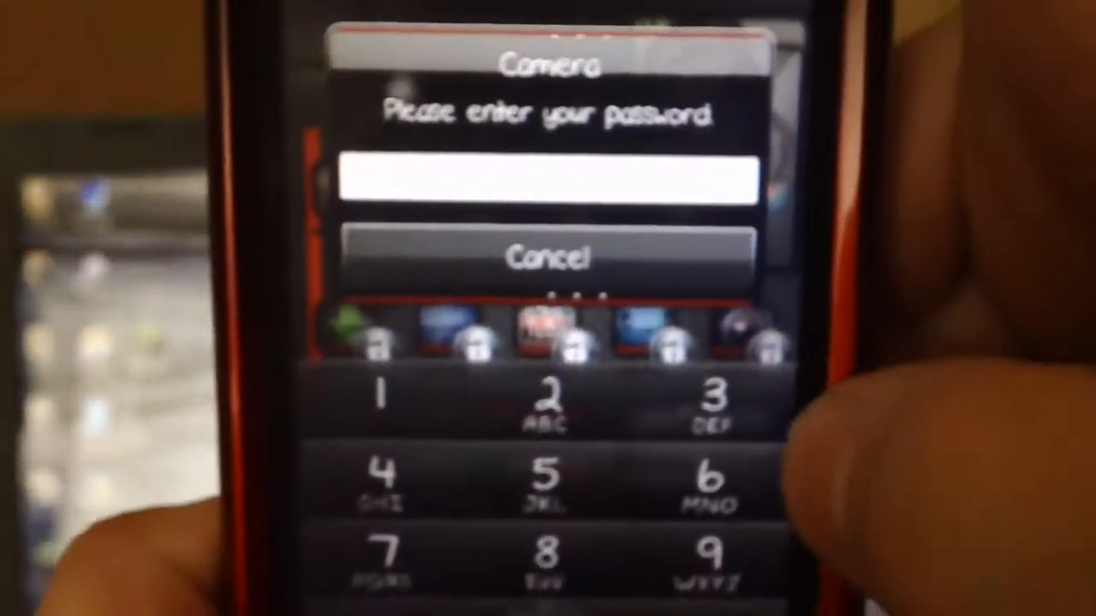